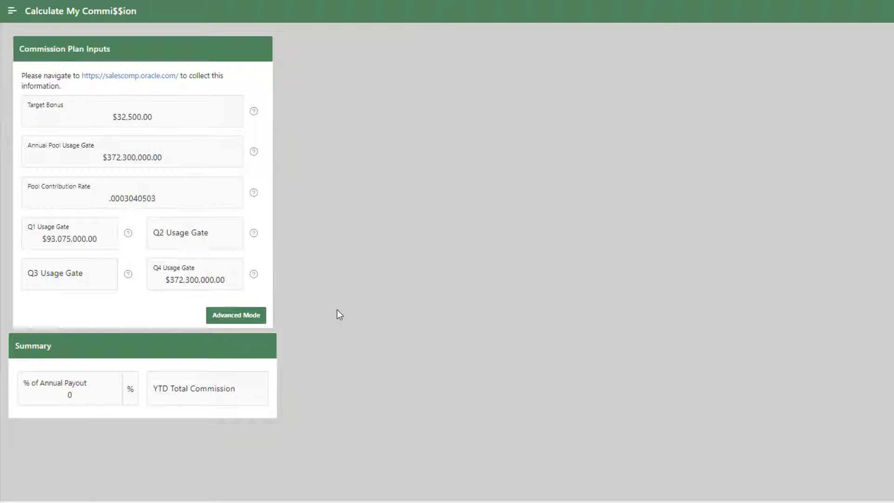
pyautogui.moveTo(343, 292)
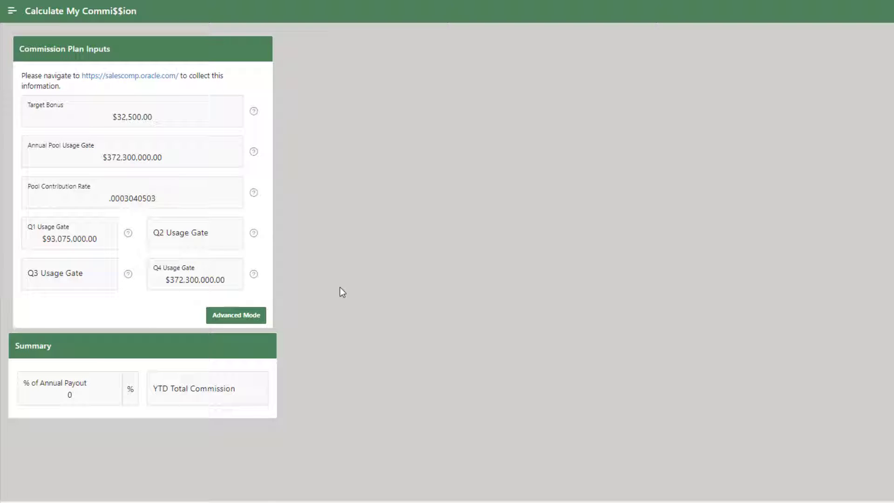
pyautogui.moveTo(279, 268)
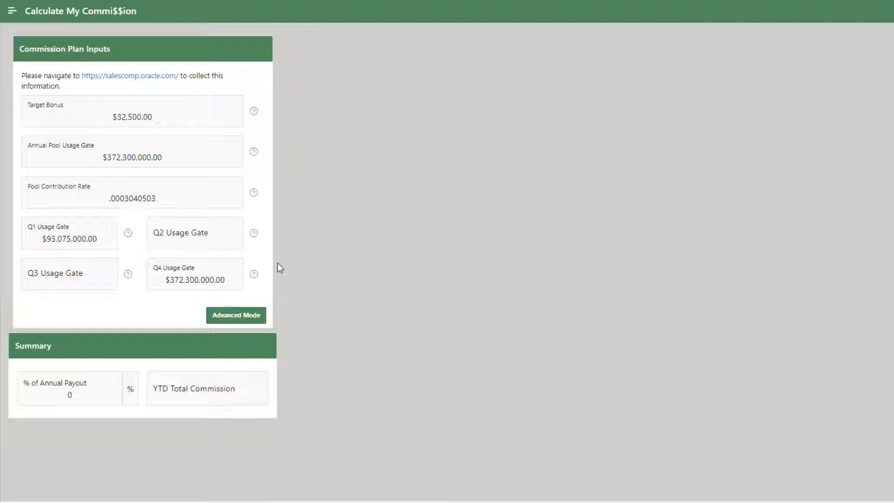
# Review the running Commission Calculator, then open page 2 in Page Designer.
pyautogui.click(195, 233)
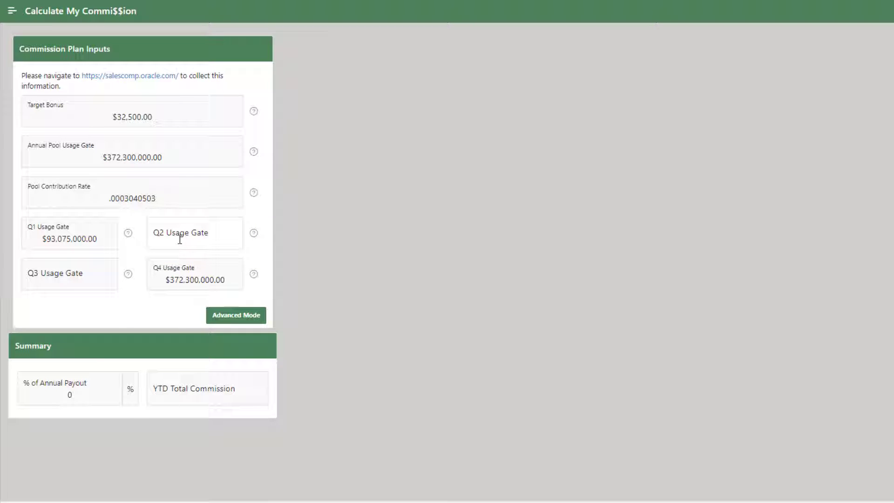
pyautogui.click(68, 239)
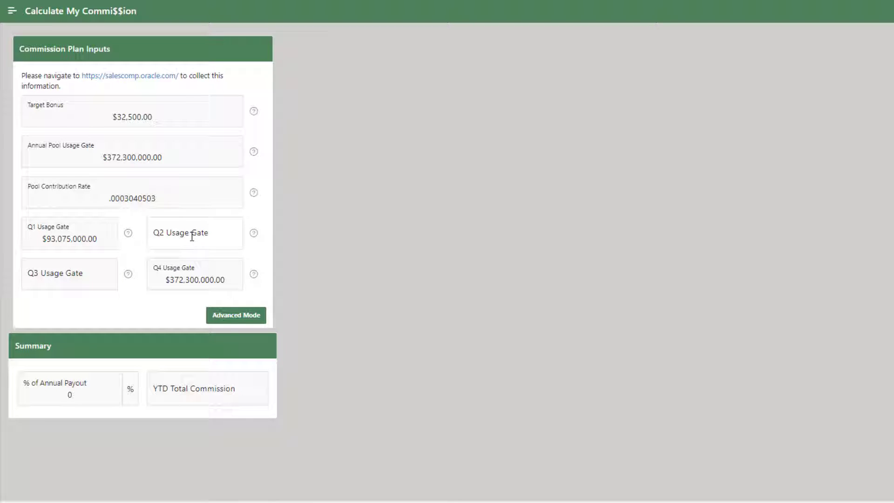
pyautogui.moveTo(473, 243)
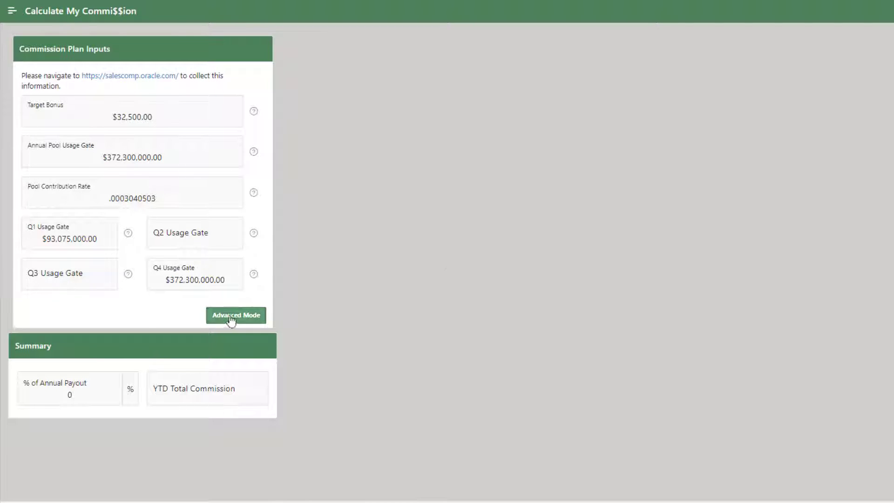
pyautogui.moveTo(364, 328)
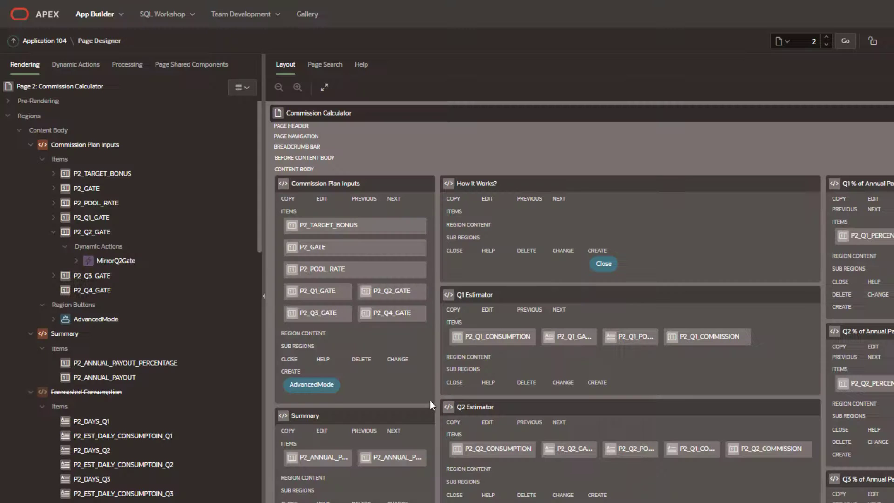
pyautogui.moveTo(95, 319)
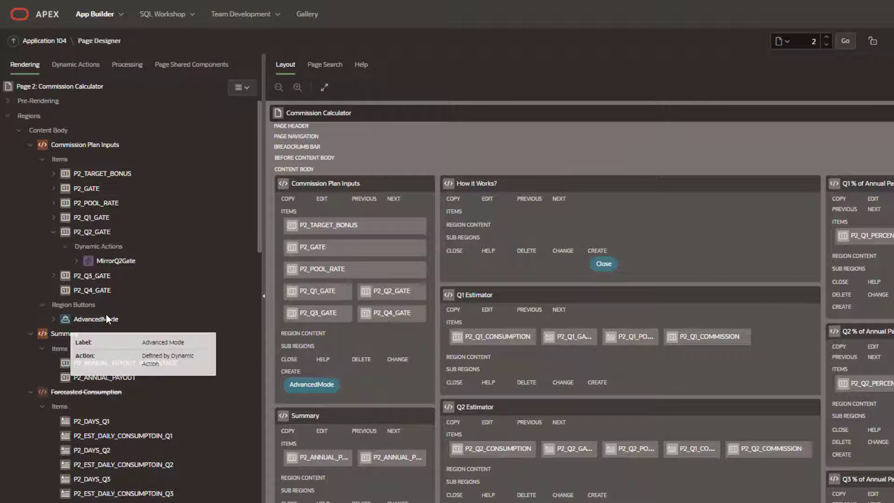
pyautogui.moveTo(85, 253)
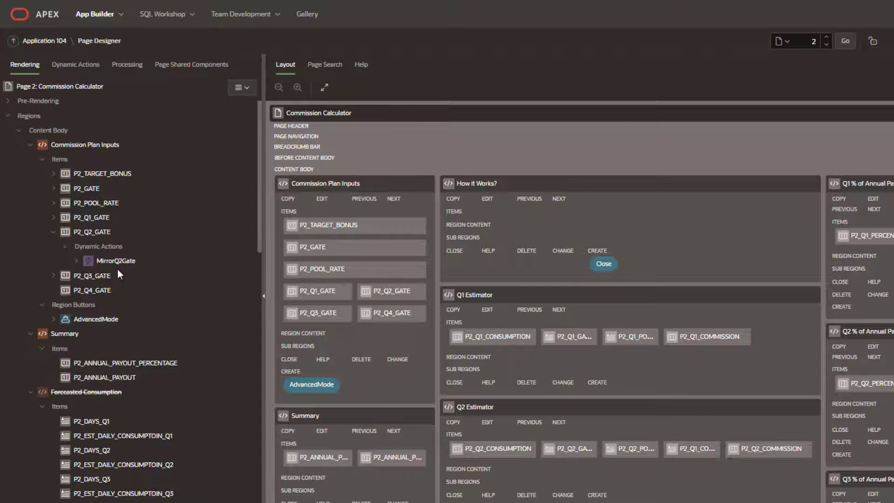
pyautogui.moveTo(63, 89)
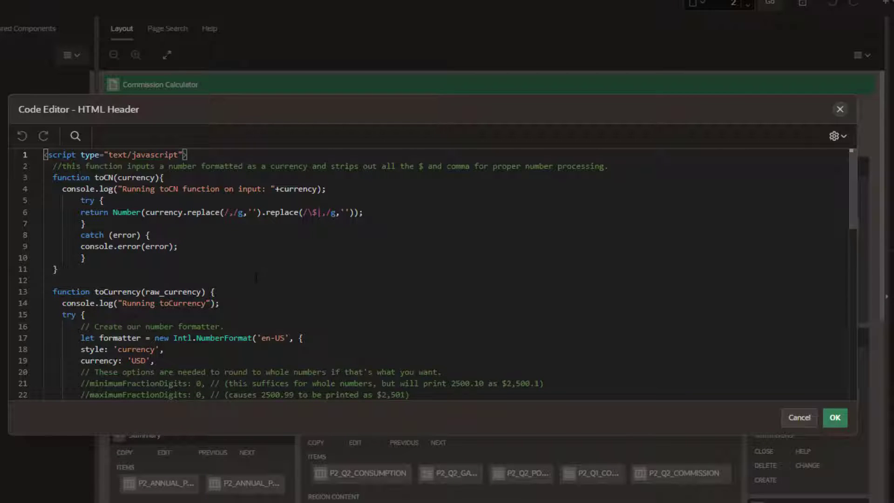
# Scroll through the HTML Header JavaScript helpers to the end of the script.
pyautogui.scroll(-3)
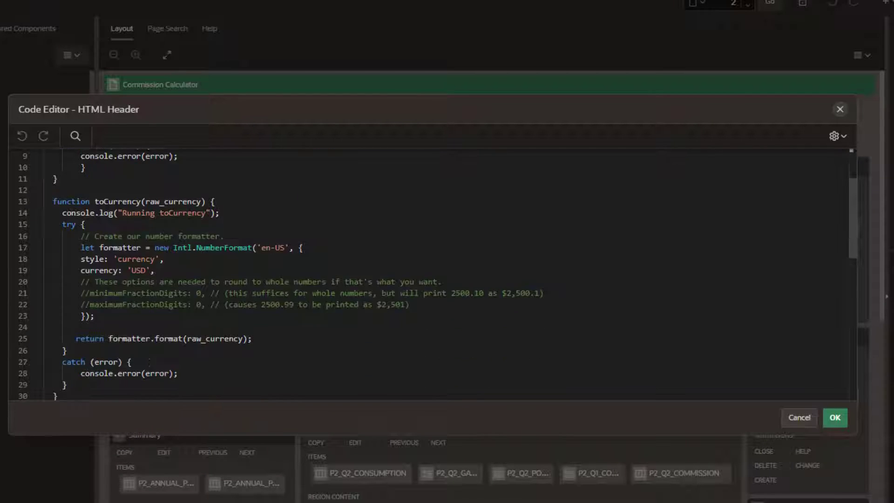
pyautogui.scroll(-3)
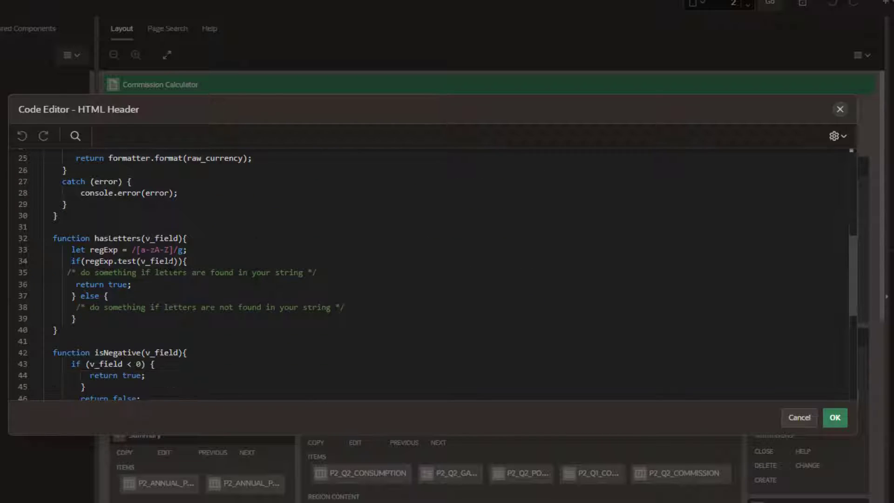
pyautogui.scroll(-3)
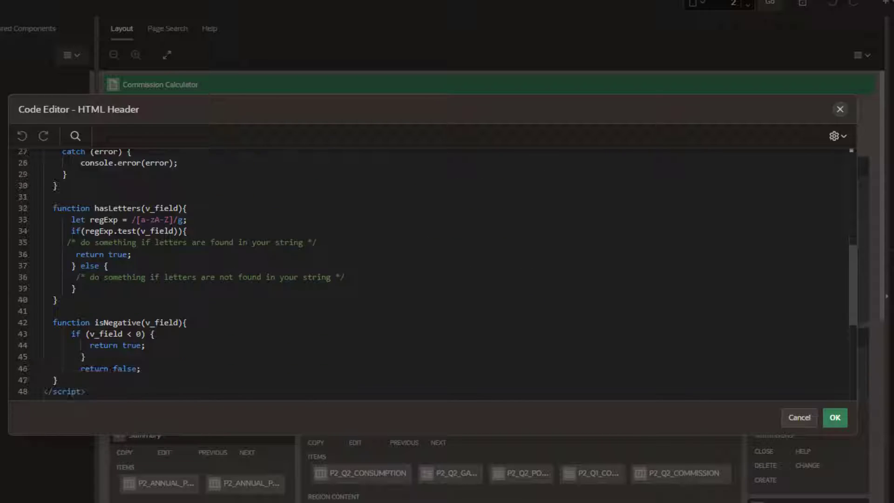
pyautogui.scroll(3)
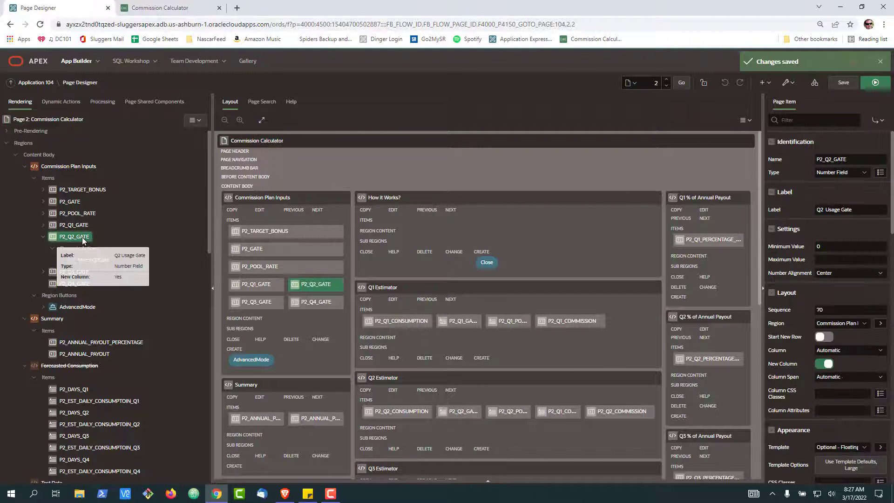
# Create a dynamic action on P2_Q2_GATE named P2_Q2_Gate_Validation.
pyautogui.click(165, 8)
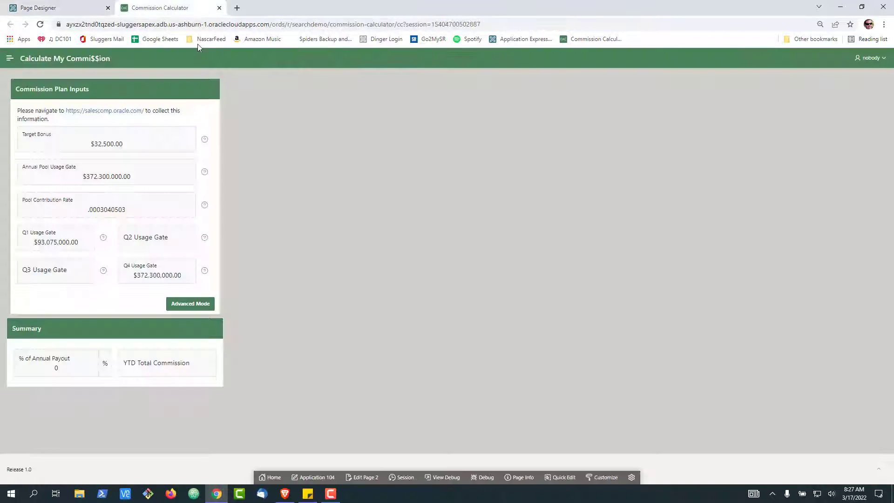
pyautogui.click(40, 8)
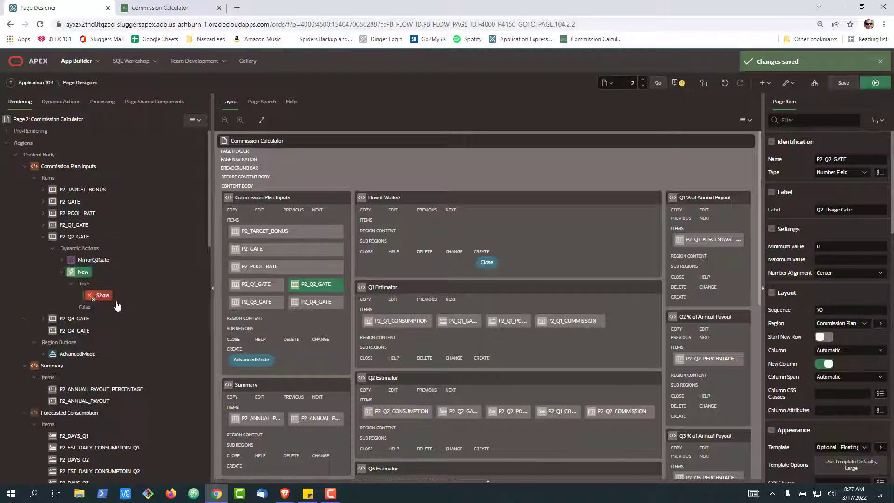
pyautogui.click(84, 272)
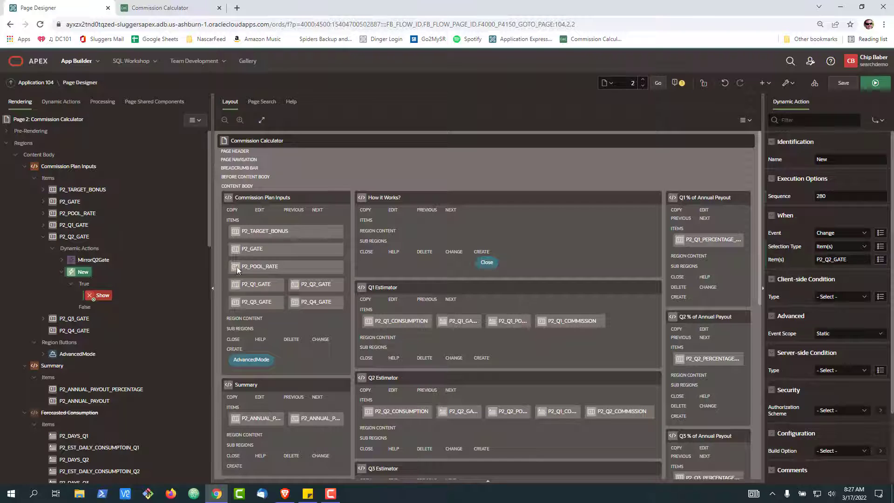
pyautogui.write('P2_Q2_Gate_Validation')
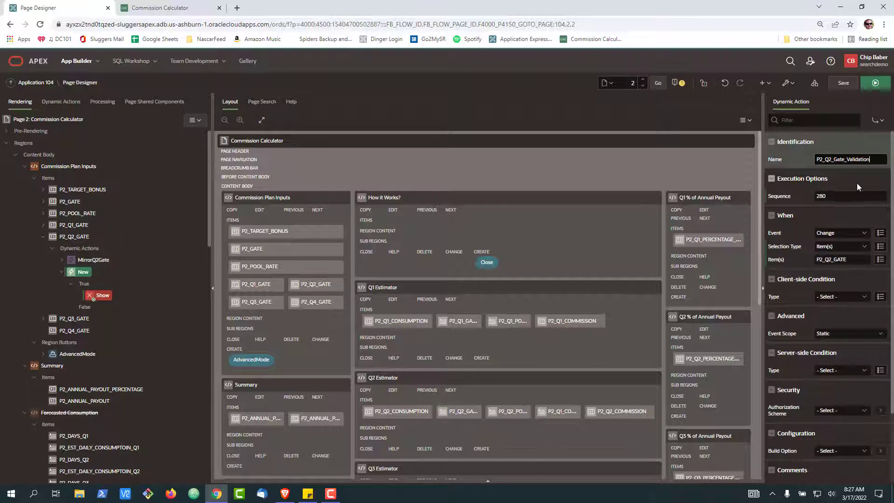
# Set the event to Lose Focus and bring up the True action's type list.
pyautogui.click(841, 233)
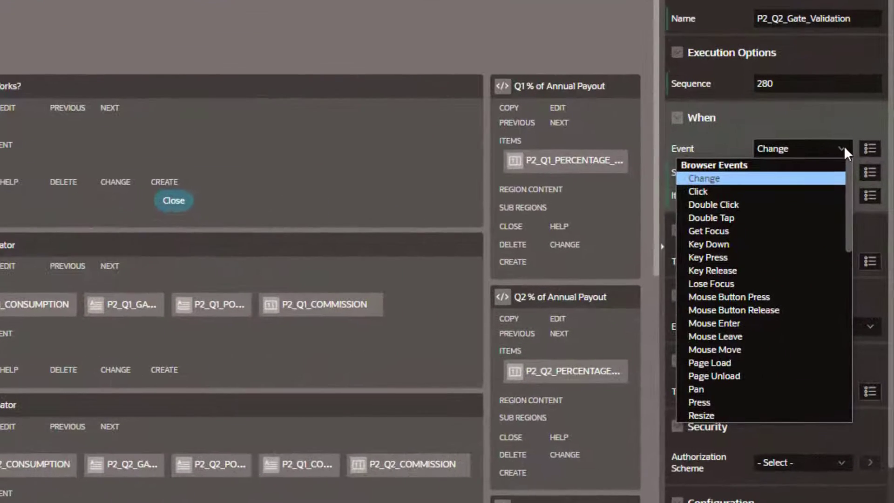
pyautogui.moveTo(769, 287)
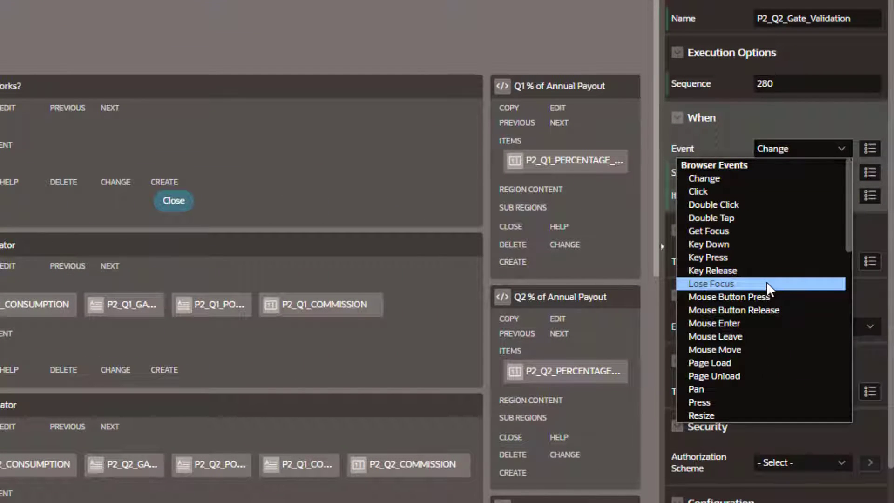
pyautogui.click(711, 283)
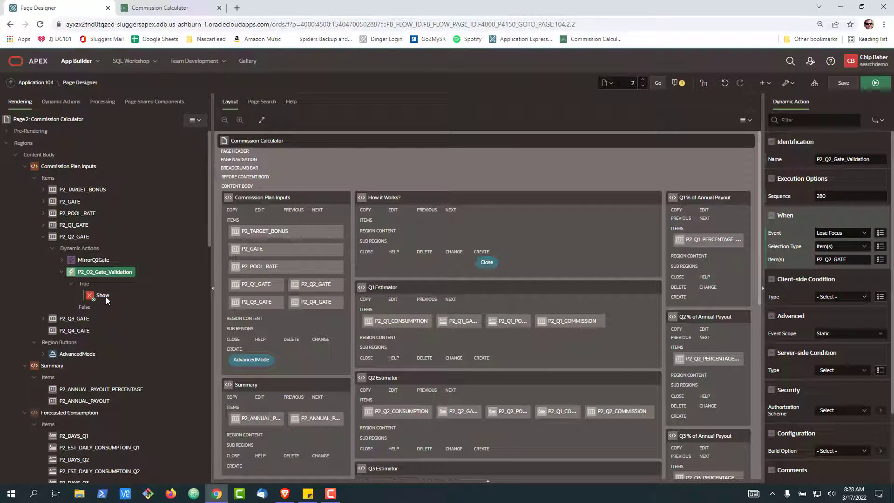
pyautogui.click(103, 295)
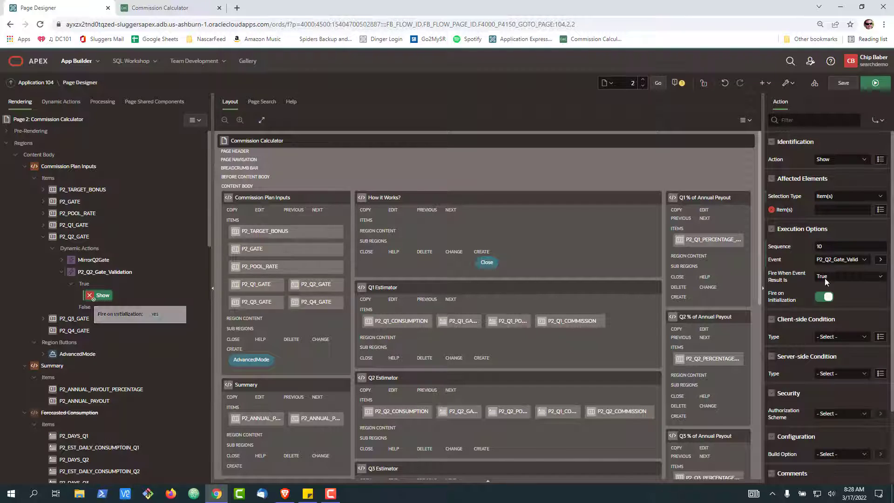
pyautogui.click(841, 160)
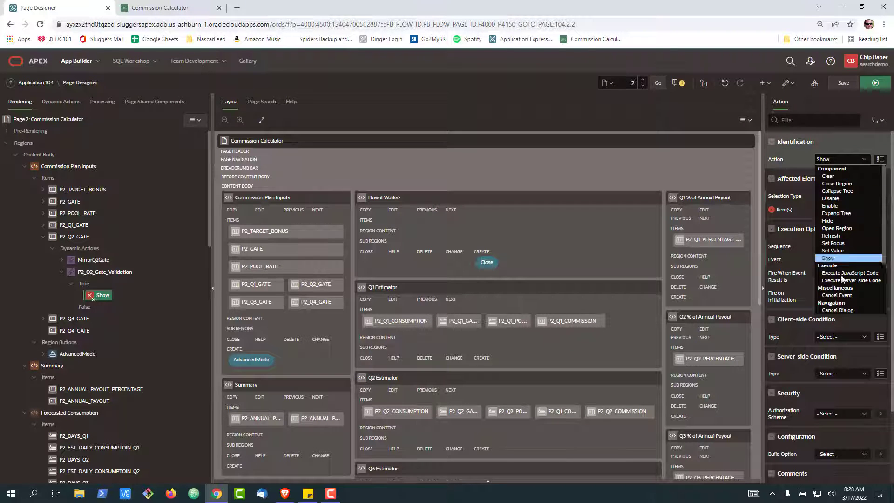
# Make the True action Execute JavaScript Code and enter the Q2 gate validation script.
pyautogui.click(850, 272)
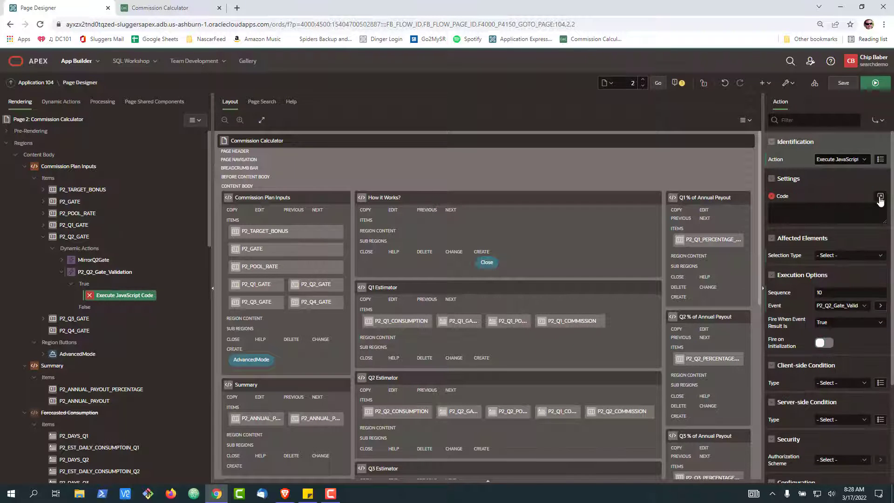
pyautogui.click(882, 196)
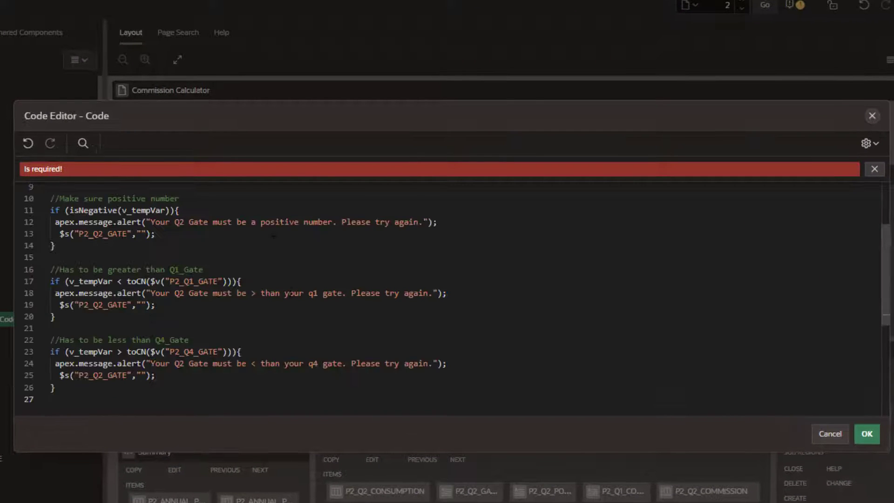
pyautogui.scroll(3)
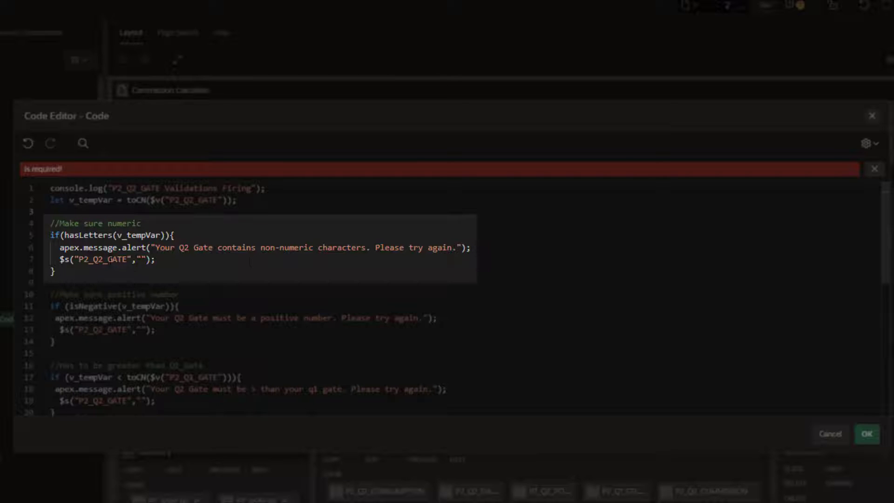
pyautogui.scroll(-3)
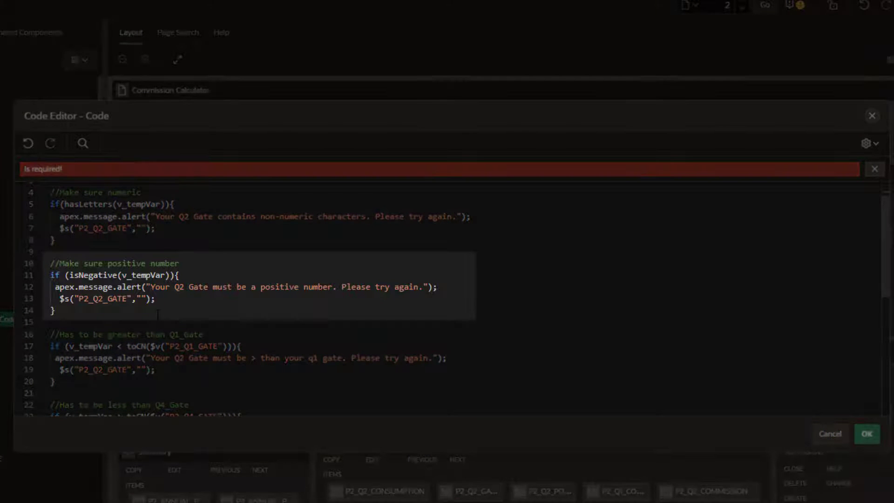
pyautogui.scroll(-3)
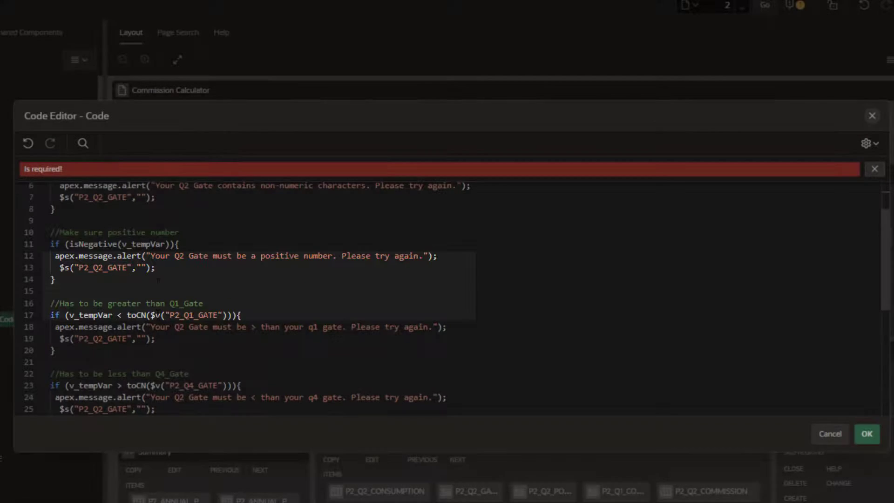
pyautogui.scroll(-3)
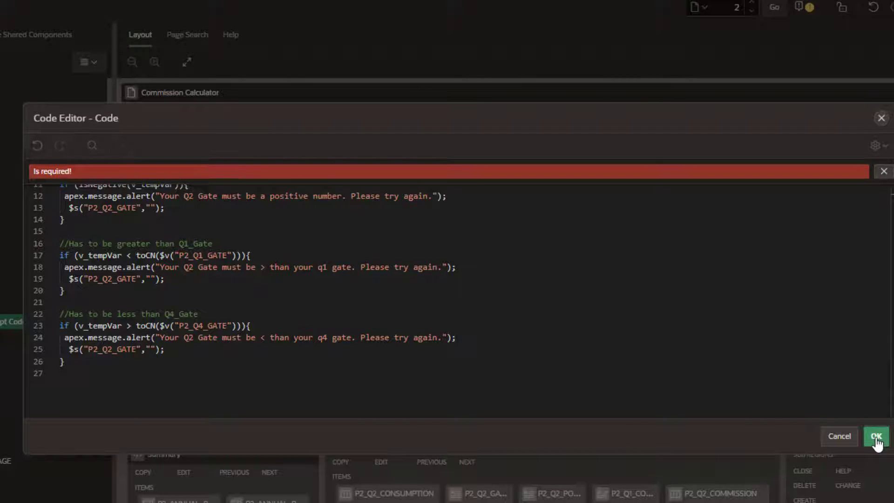
# Accept the validation code, save page 2, and run the Commission Calculator page.
pyautogui.click(878, 437)
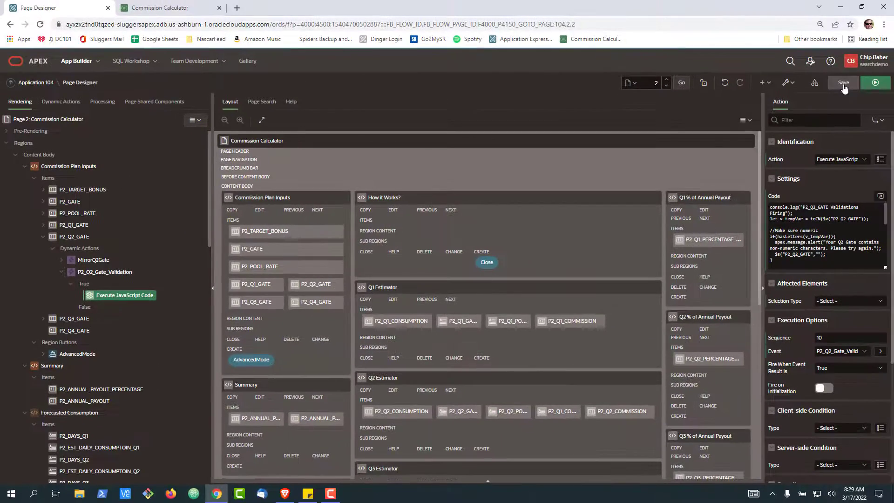
pyautogui.click(844, 83)
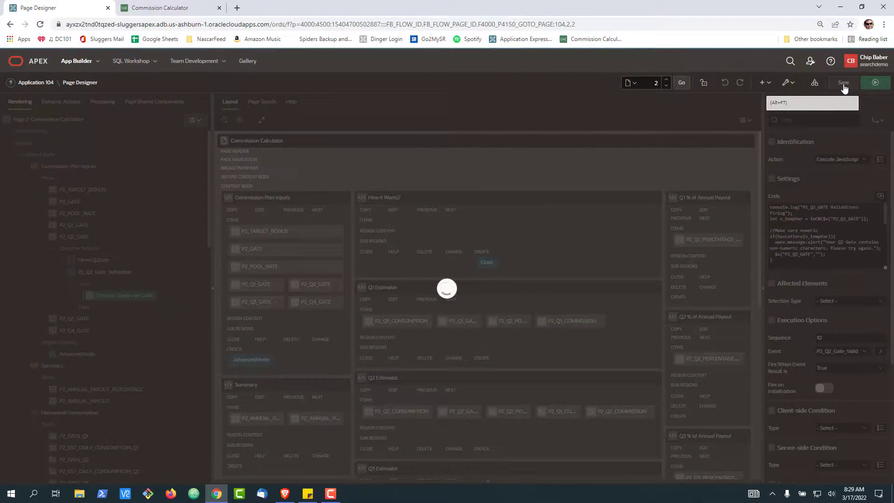
pyautogui.click(843, 83)
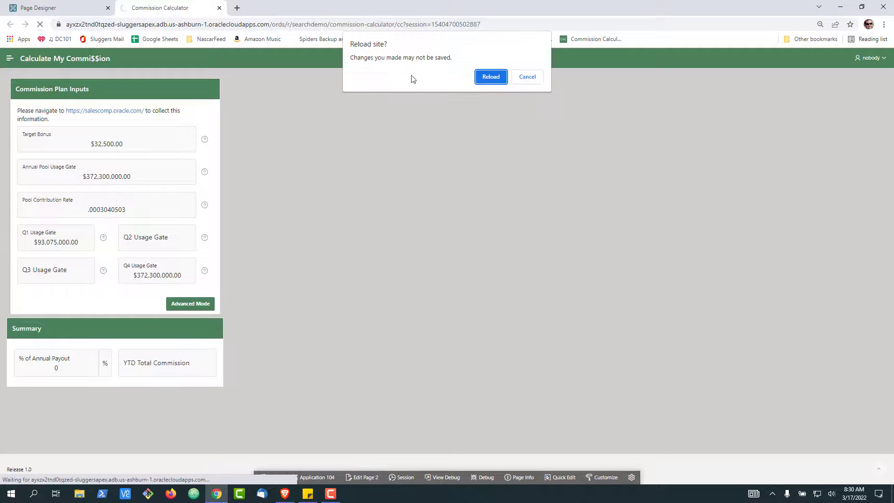
# Reload the app, enter Q1 Usage Gate 93075000, and dismiss the Q2 greater-than-Q1 warning.
pyautogui.click(490, 77)
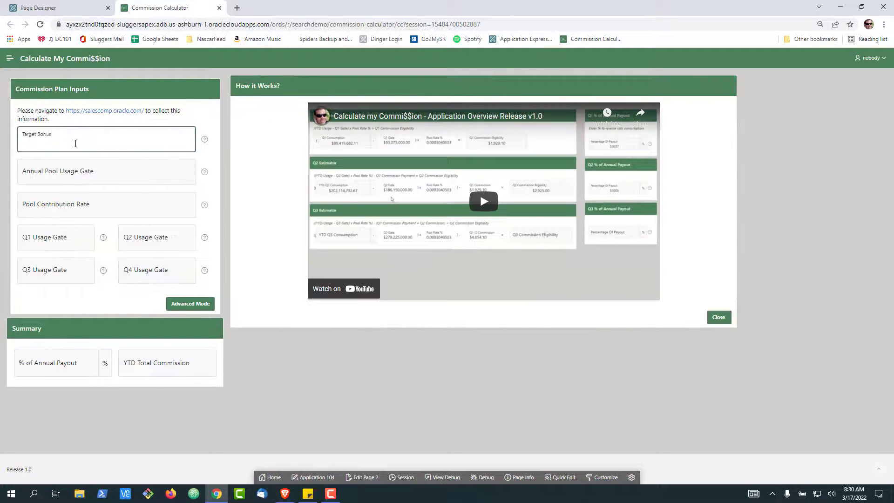
pyautogui.click(719, 318)
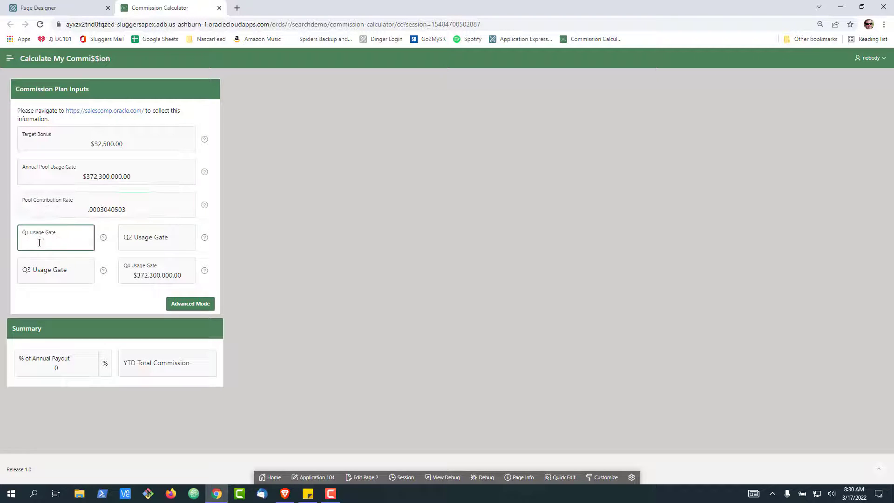
pyautogui.write('93075000')
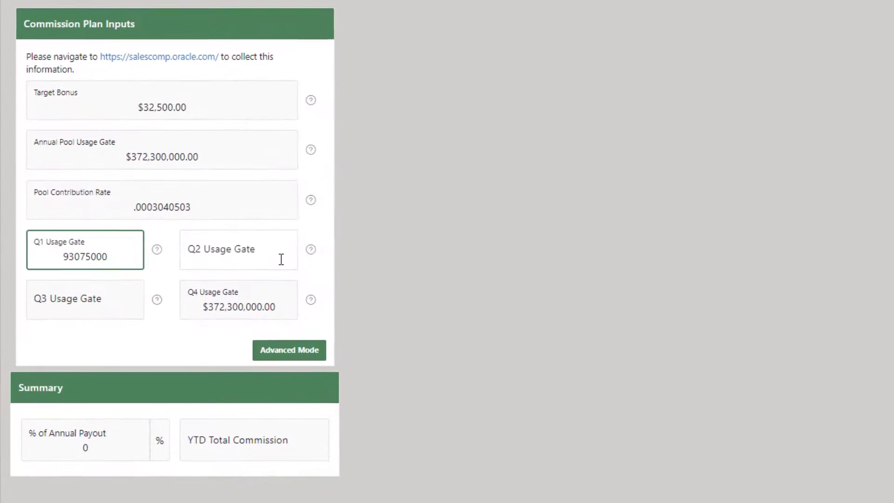
pyautogui.click(238, 250)
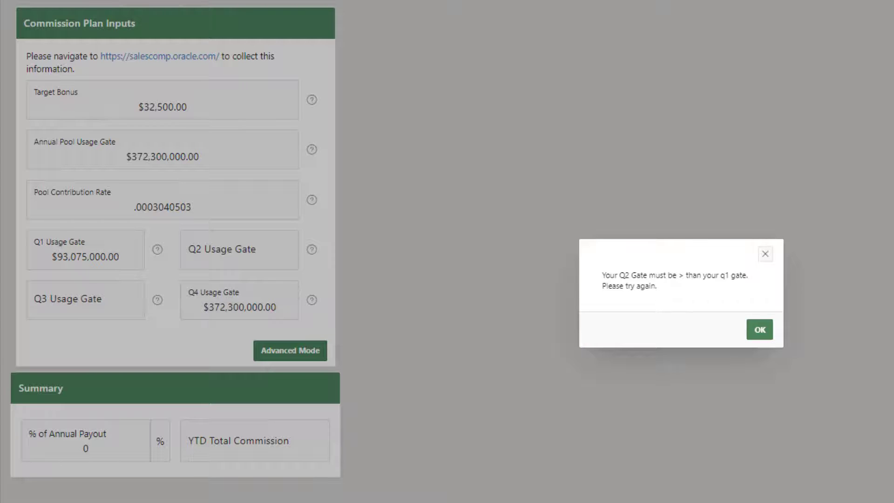
pyautogui.click(760, 330)
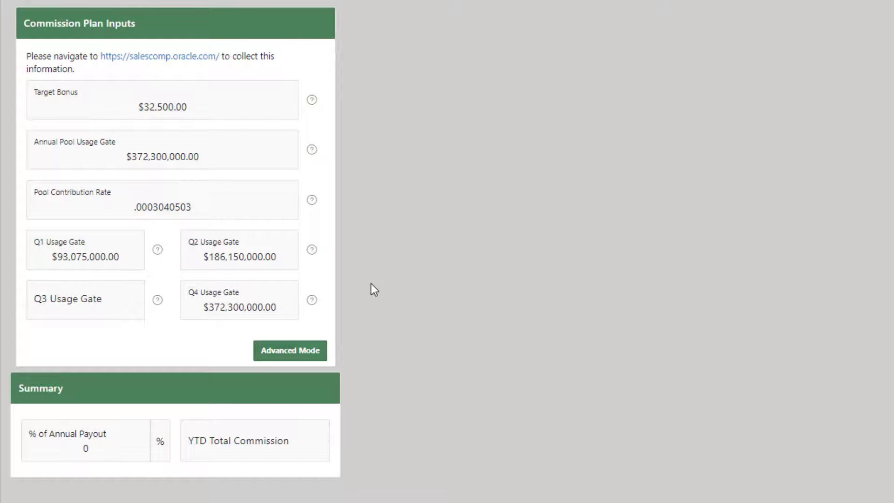
# Retry a Q2 Usage Gate value and dismiss the less-than-Q4 warning.
pyautogui.click(240, 249)
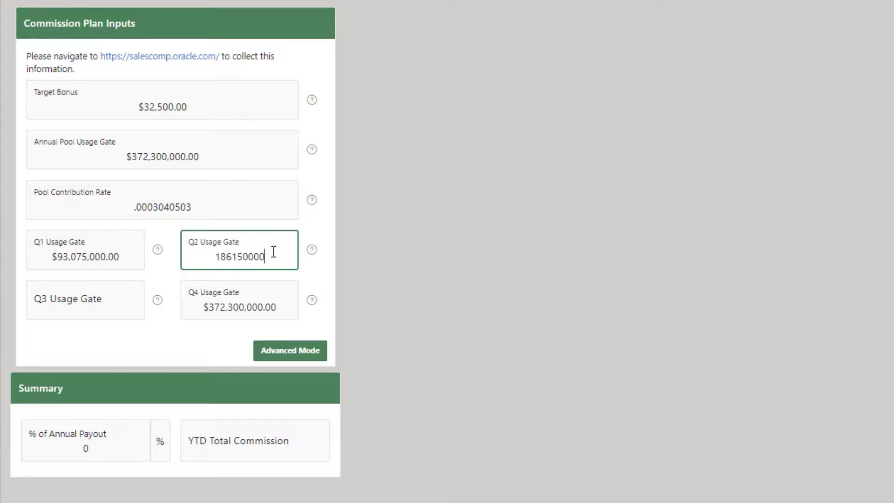
pyautogui.click(230, 257)
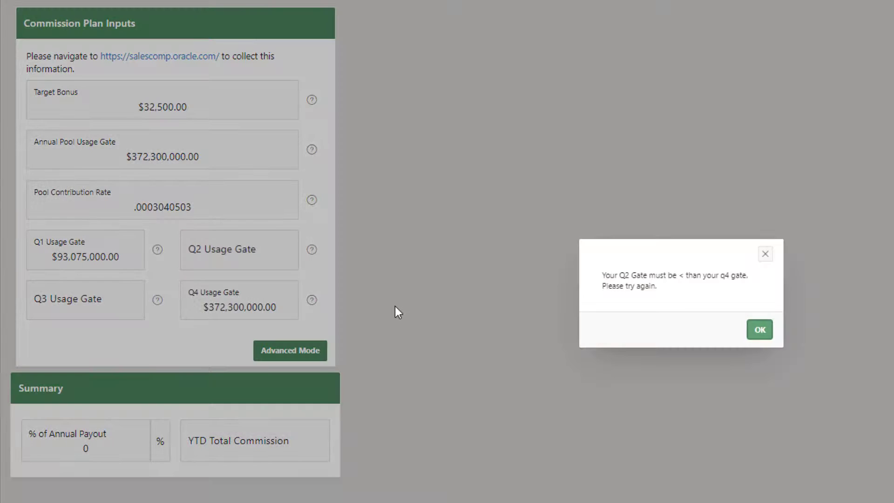
pyautogui.click(759, 329)
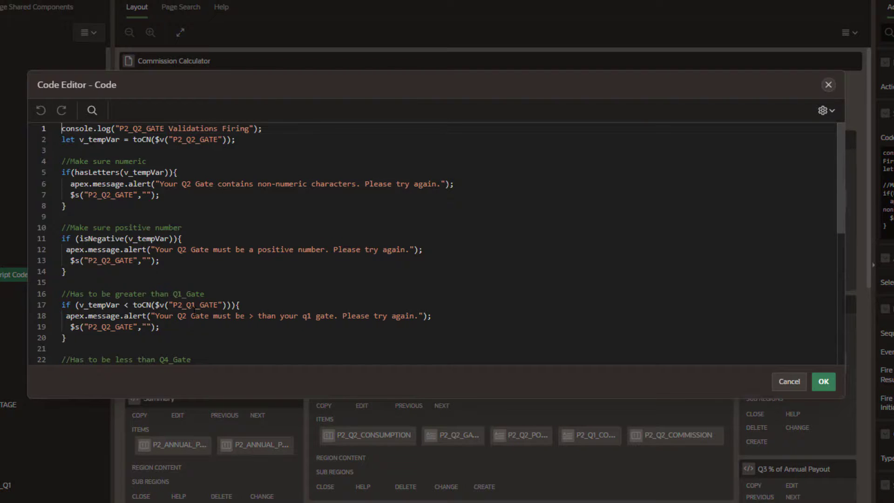
# Scroll through the Q2 gate validation script to its final less-than-Q4 check.
pyautogui.scroll(-3)
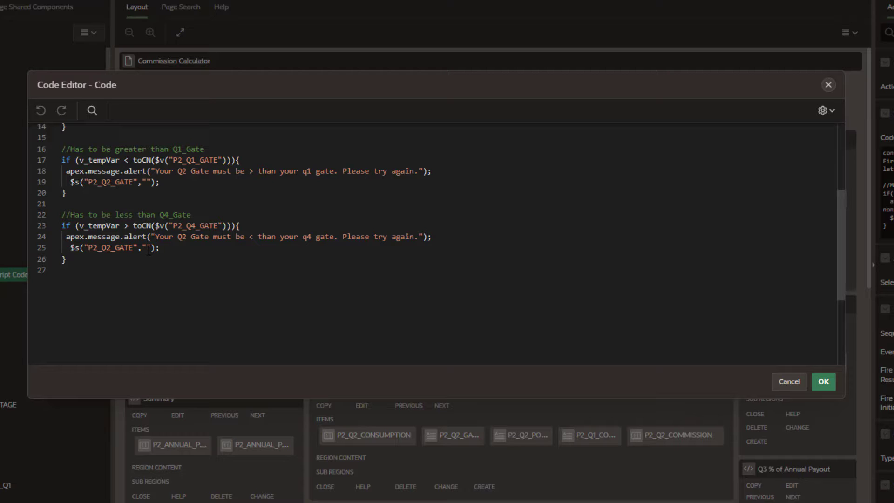
pyautogui.scroll(3)
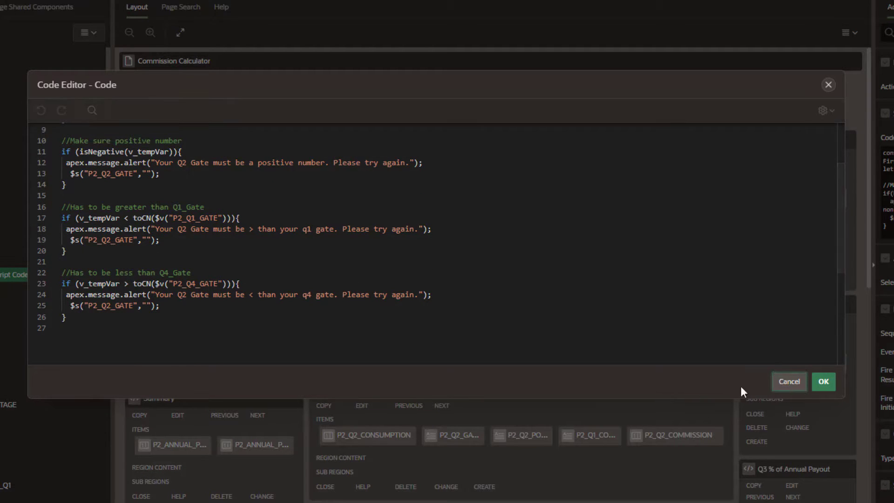
# Close the code editor unchanged and list the action's event choices, currently Lose Focus.
pyautogui.click(823, 381)
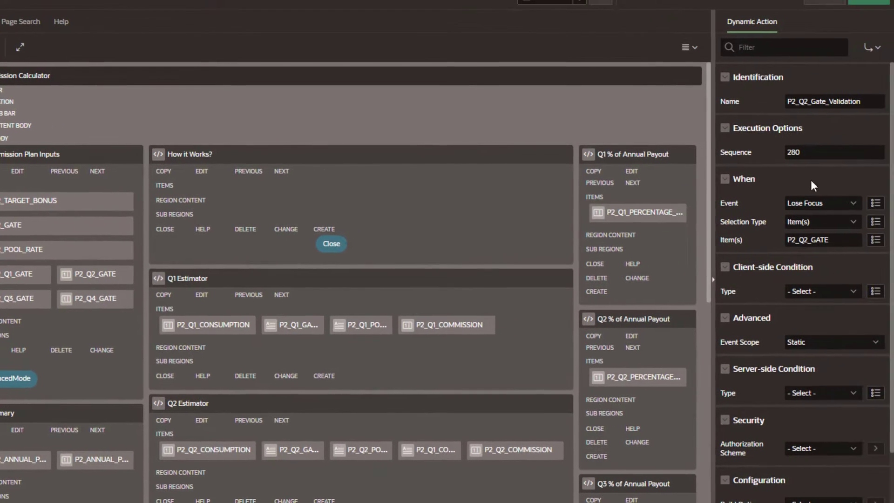
pyautogui.moveTo(830, 214)
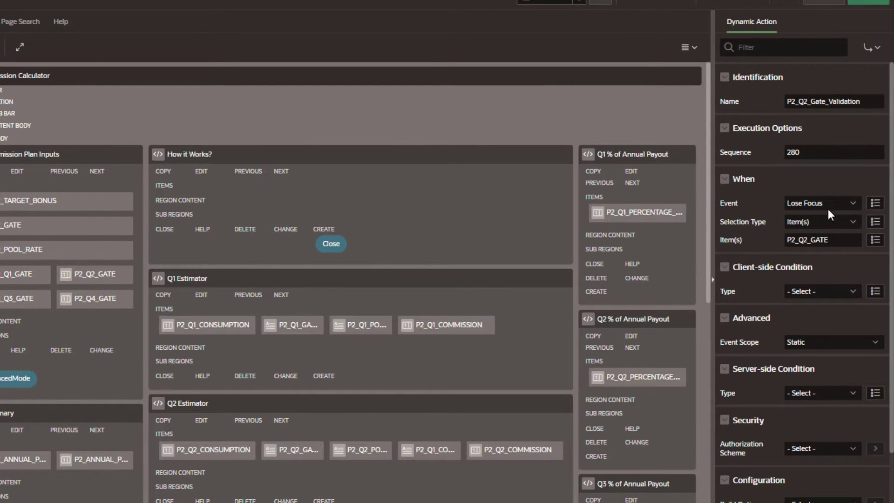
pyautogui.moveTo(755, 226)
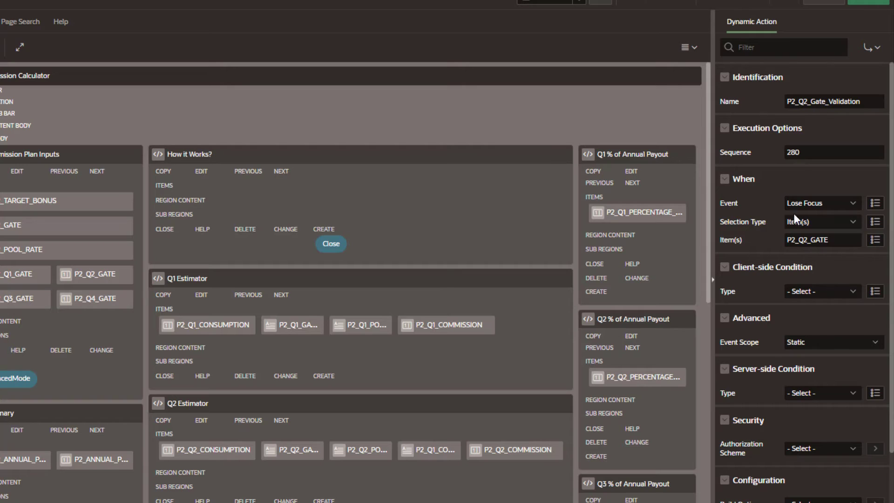
pyautogui.click(821, 203)
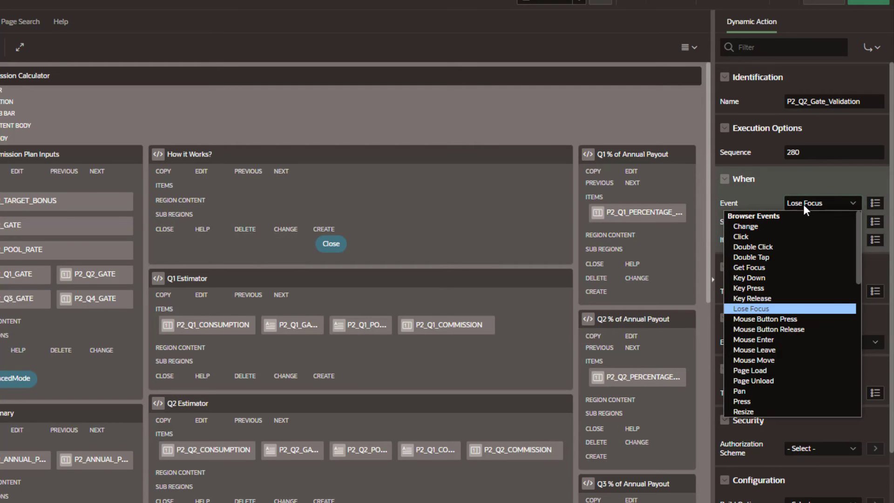